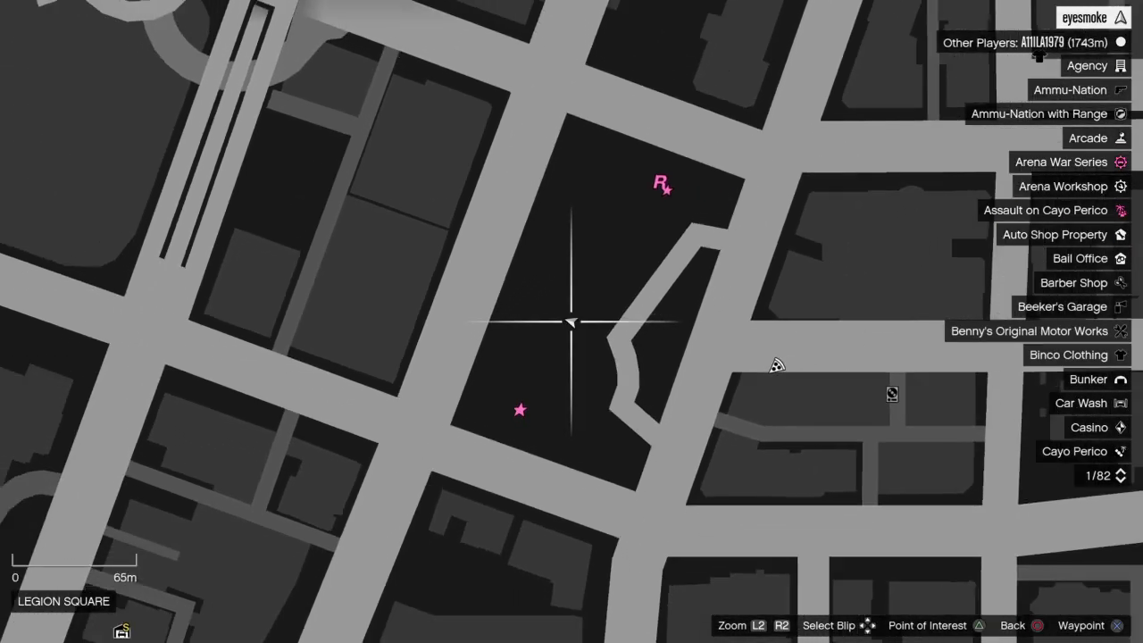
Zoom the pause map in on the dark Legion Square block beside the pink star
scroll(down, 3)
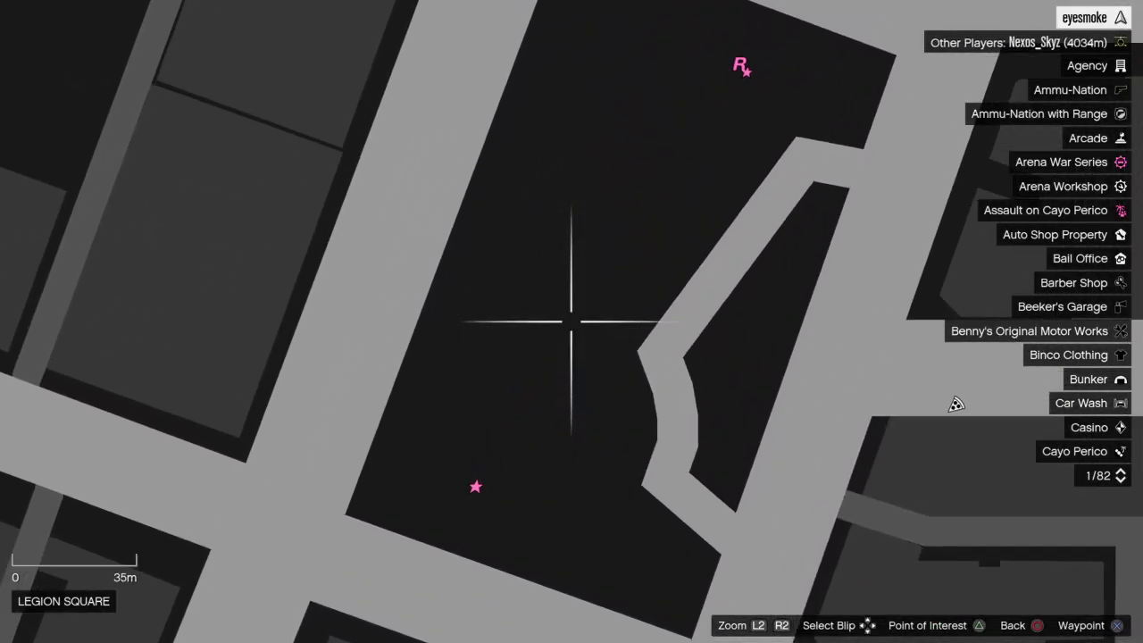
scroll(down, 3)
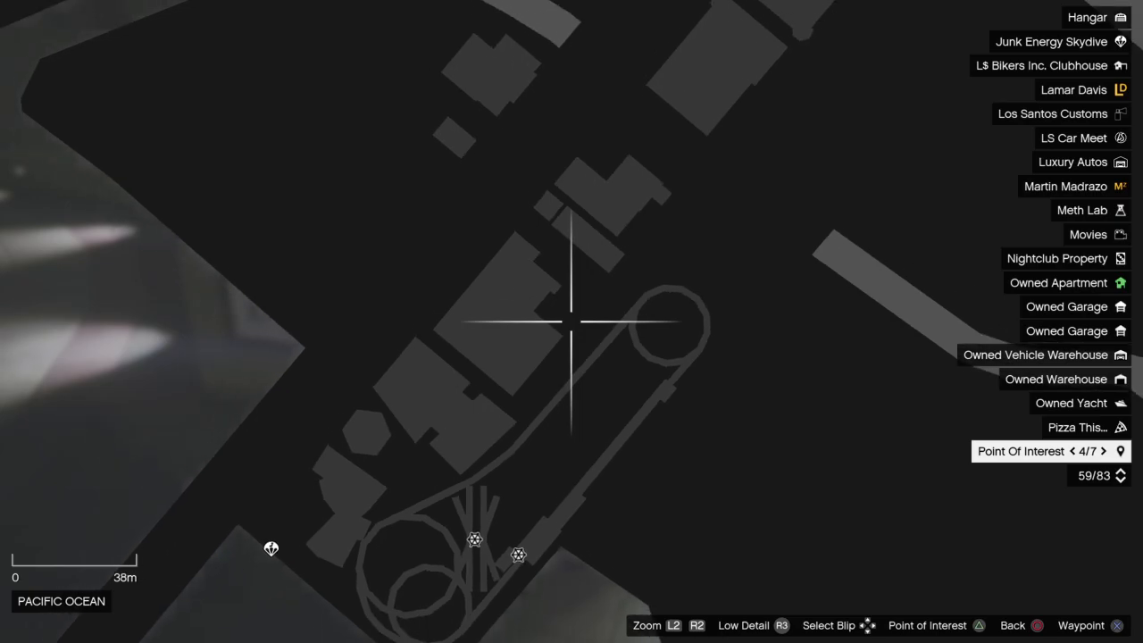
Zoom the map in on the pier buildings by the Pacific Ocean
scroll(down, 3)
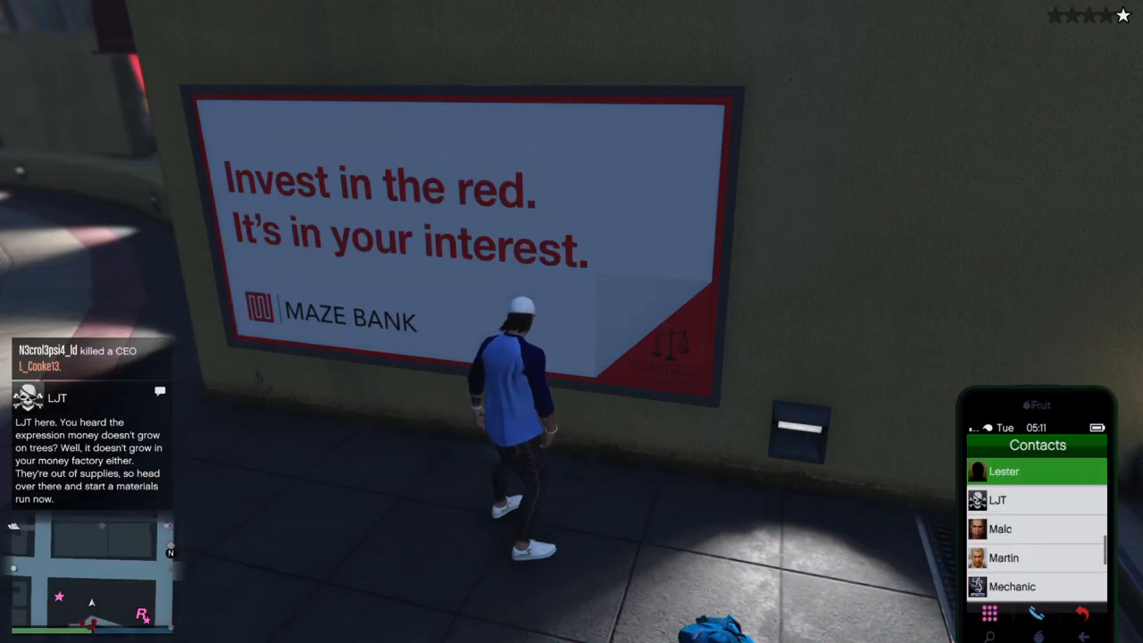
Approach the Maze Bank wall billboard to get in position for tagging
click(1004, 471)
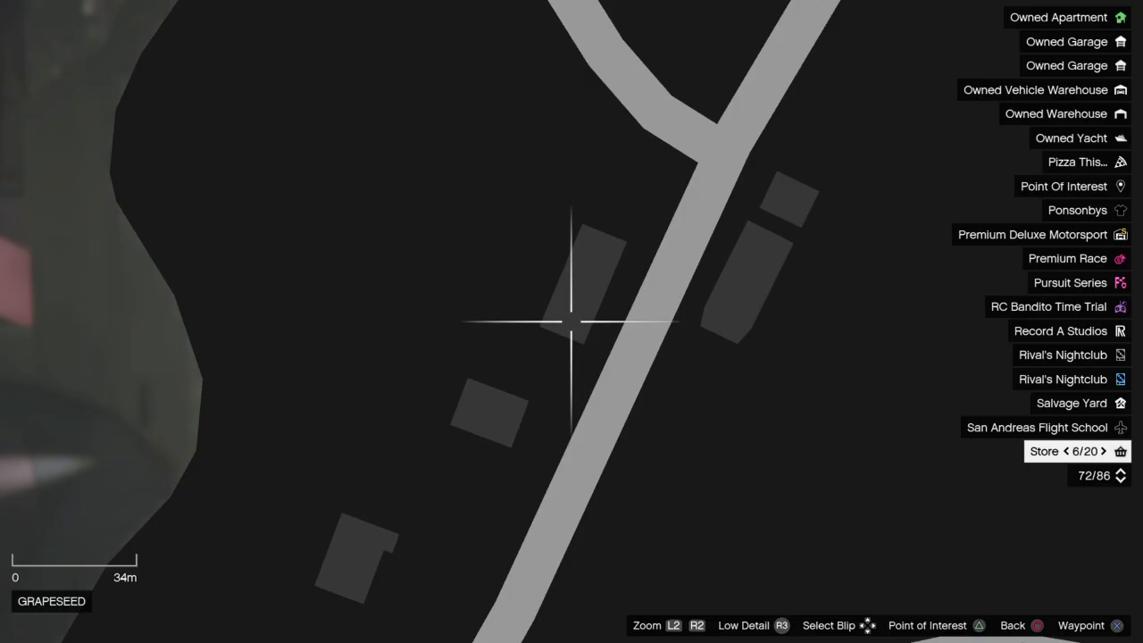
Zoom the map in and out on the Grapeseed building beside the road
scroll(down, 3)
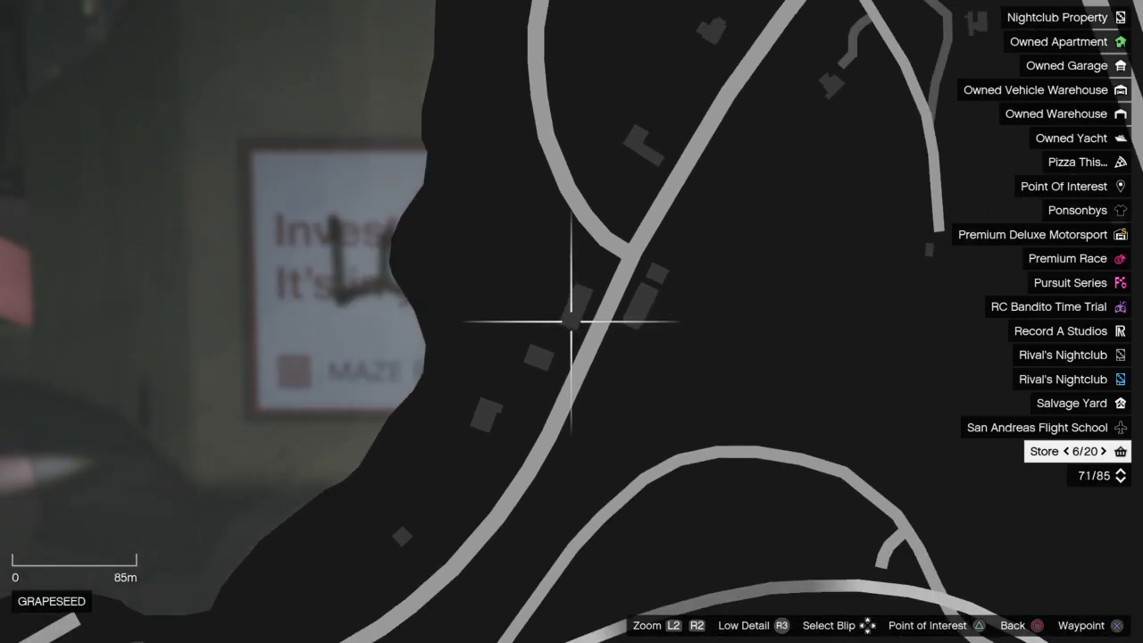
scroll(down, 3)
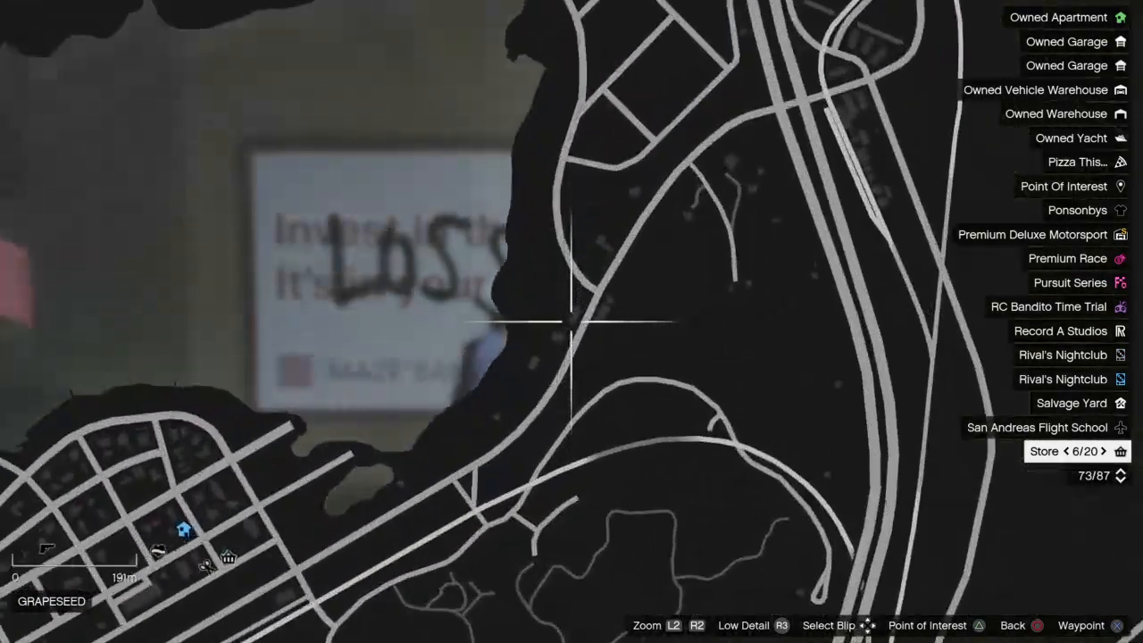
scroll(down, 3)
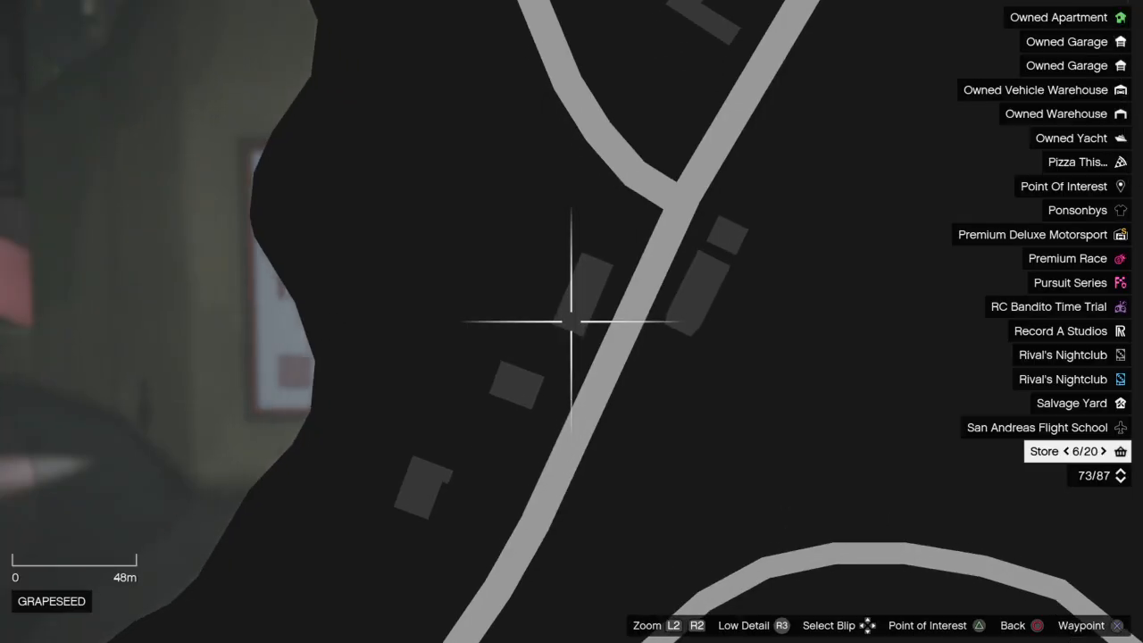